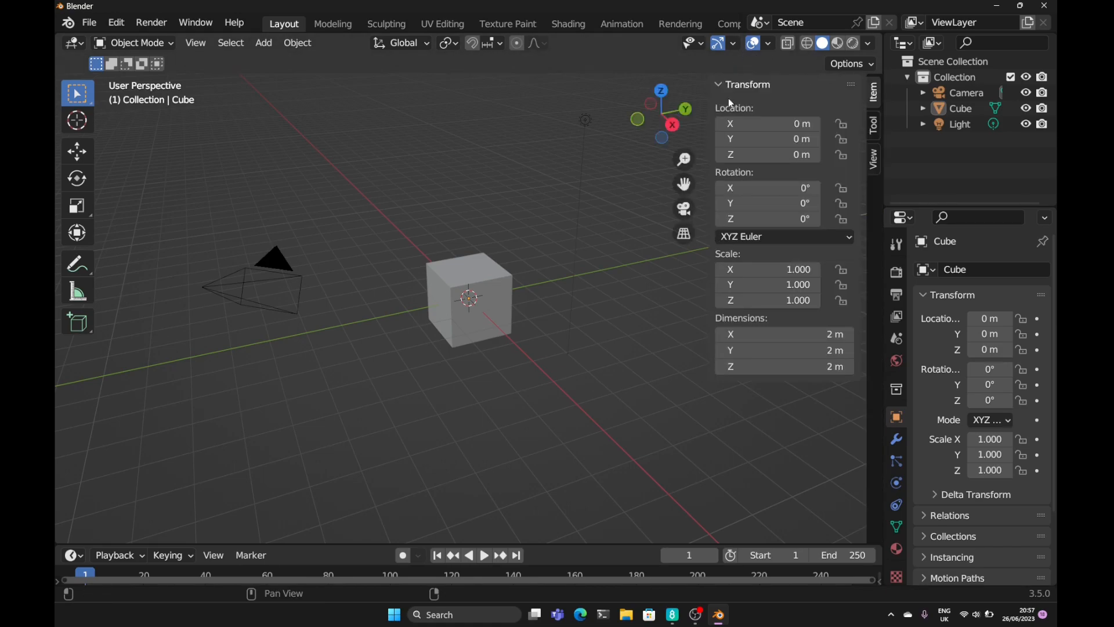
mouse_move(713, 261)
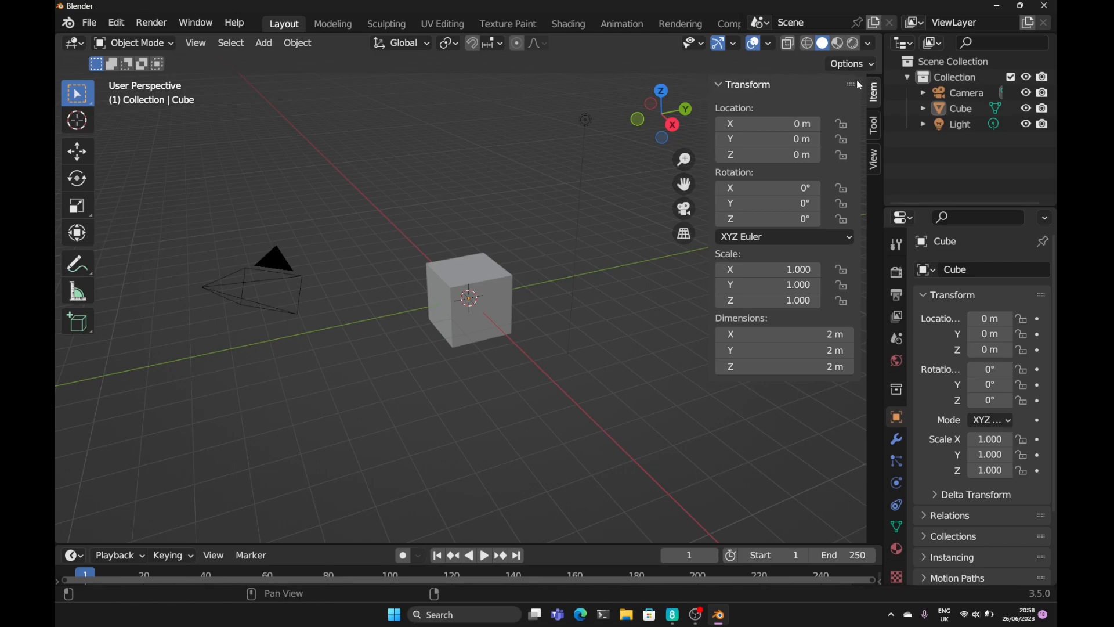
mouse_move(856, 83)
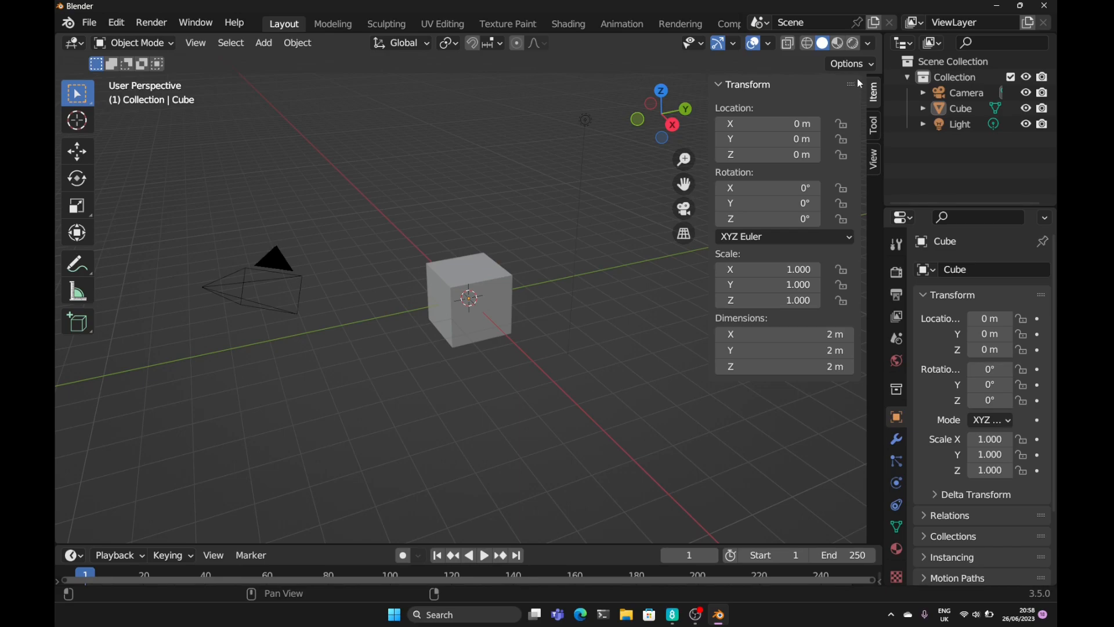
mouse_move(707, 90)
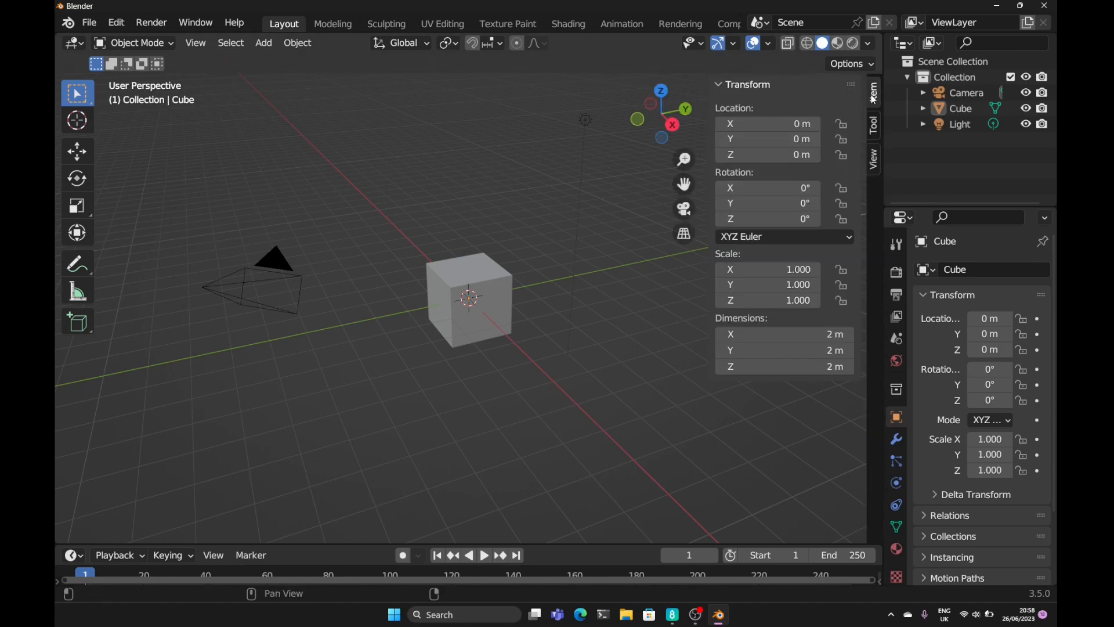
Toggle the Transform sidebar off and back on through the View menu's Sidebar option.
left_click(195, 42)
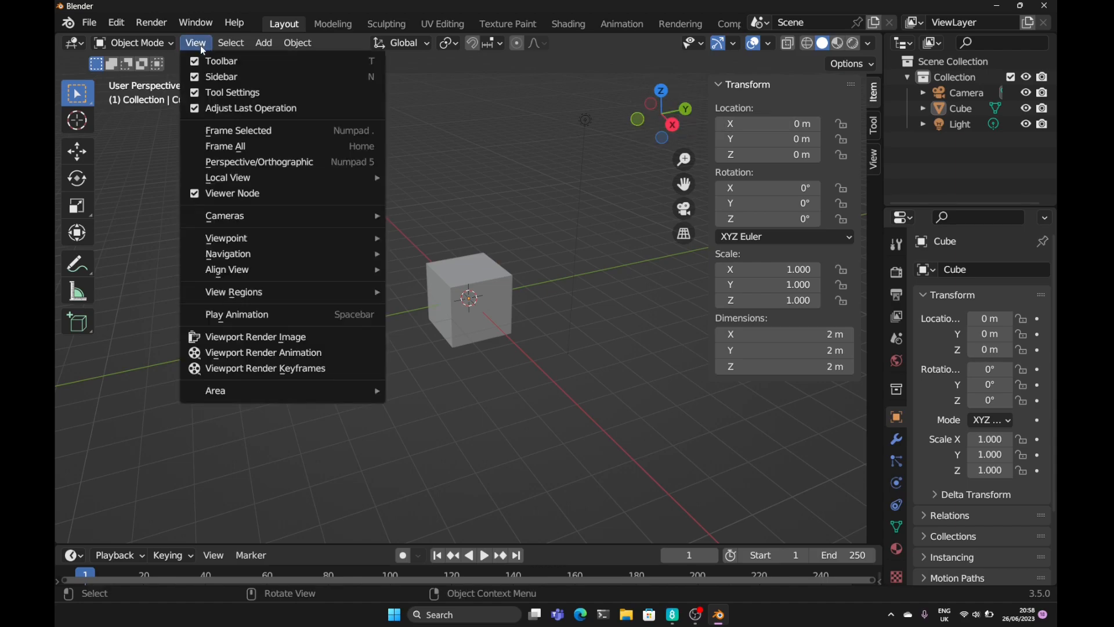
mouse_move(222, 76)
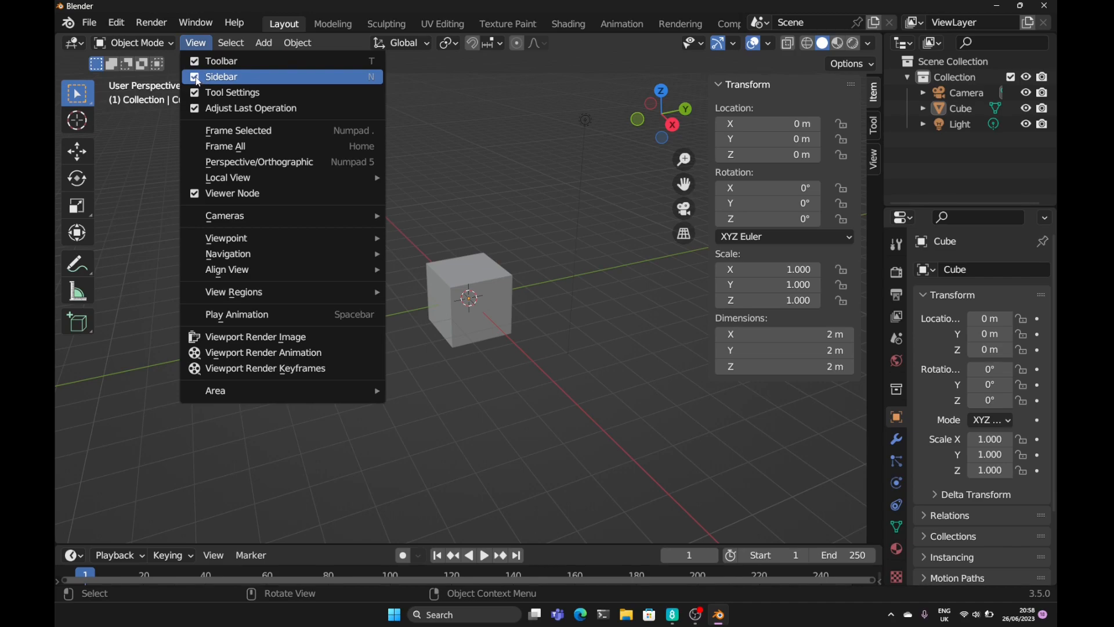
left_click(223, 76)
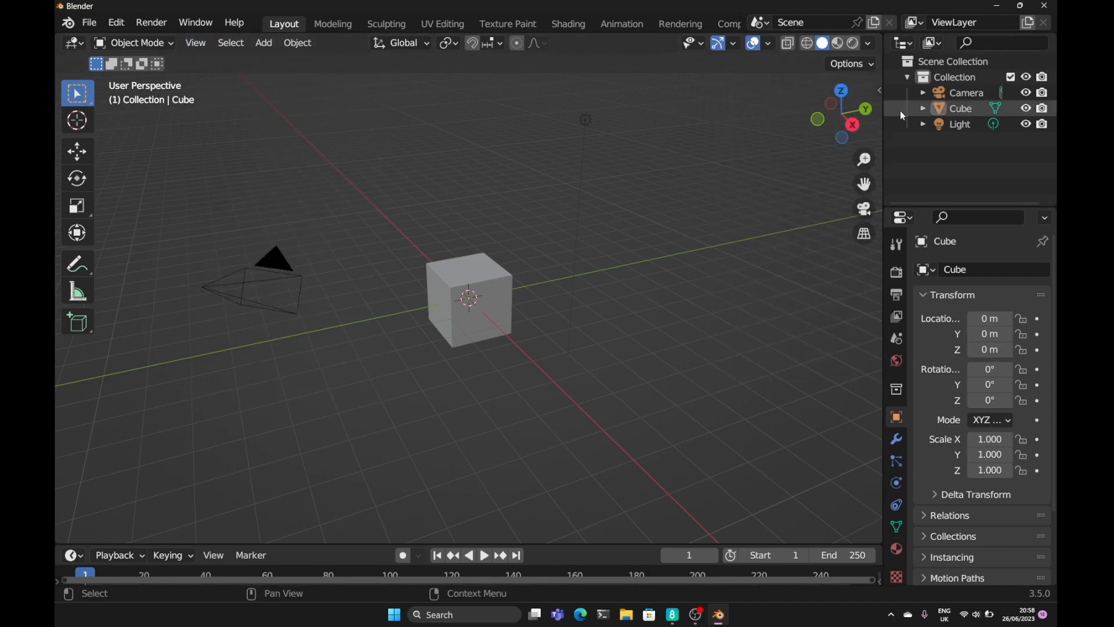
left_click(872, 93)
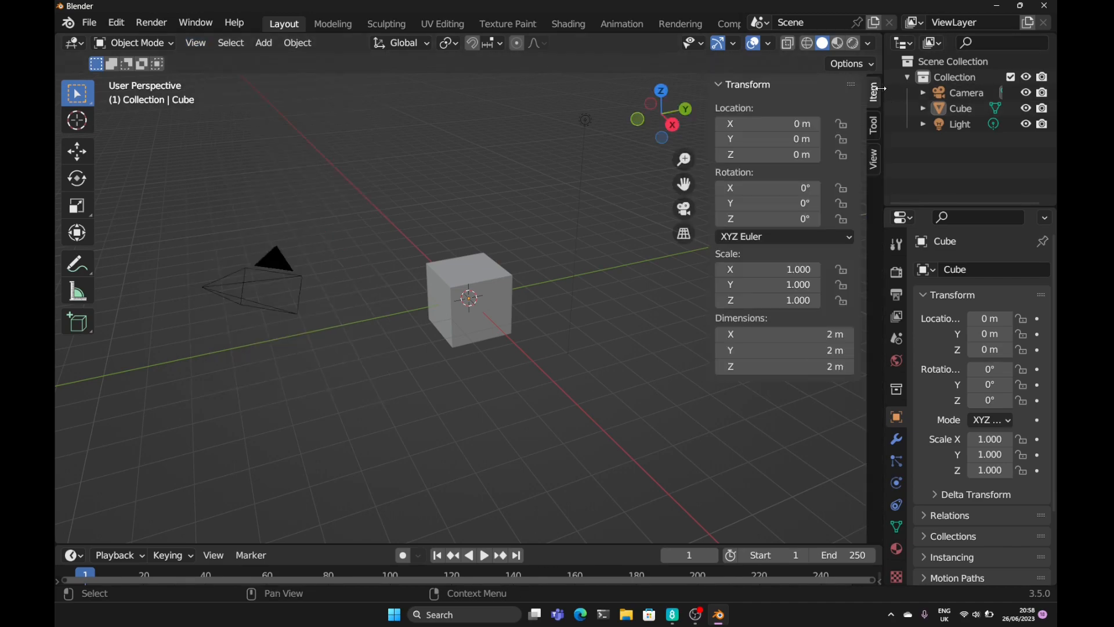
mouse_move(485, 72)
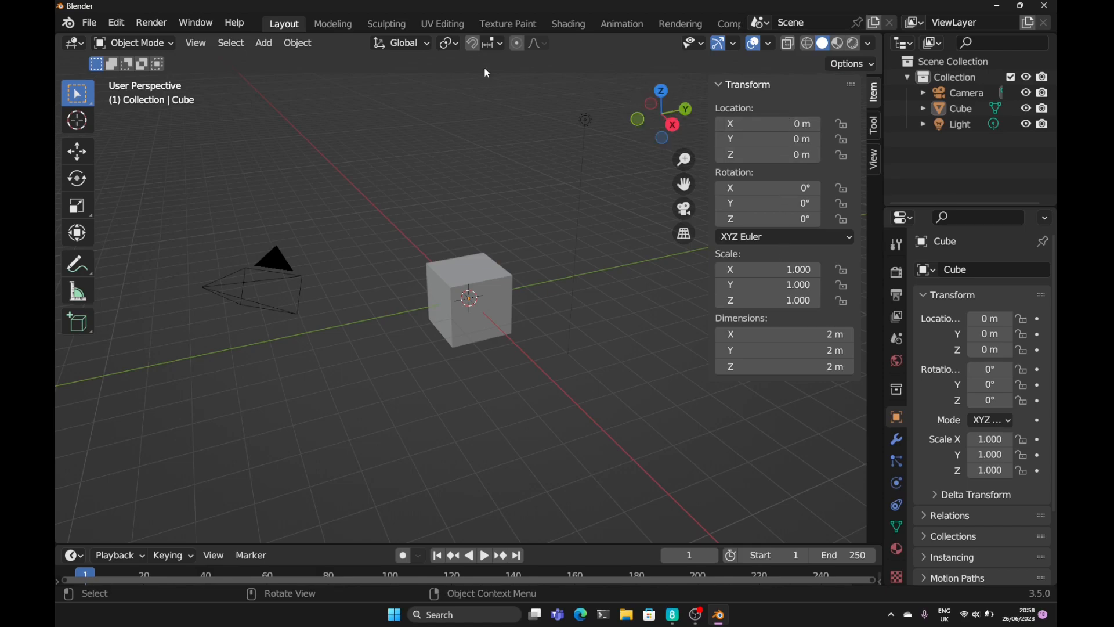
left_click(195, 42)
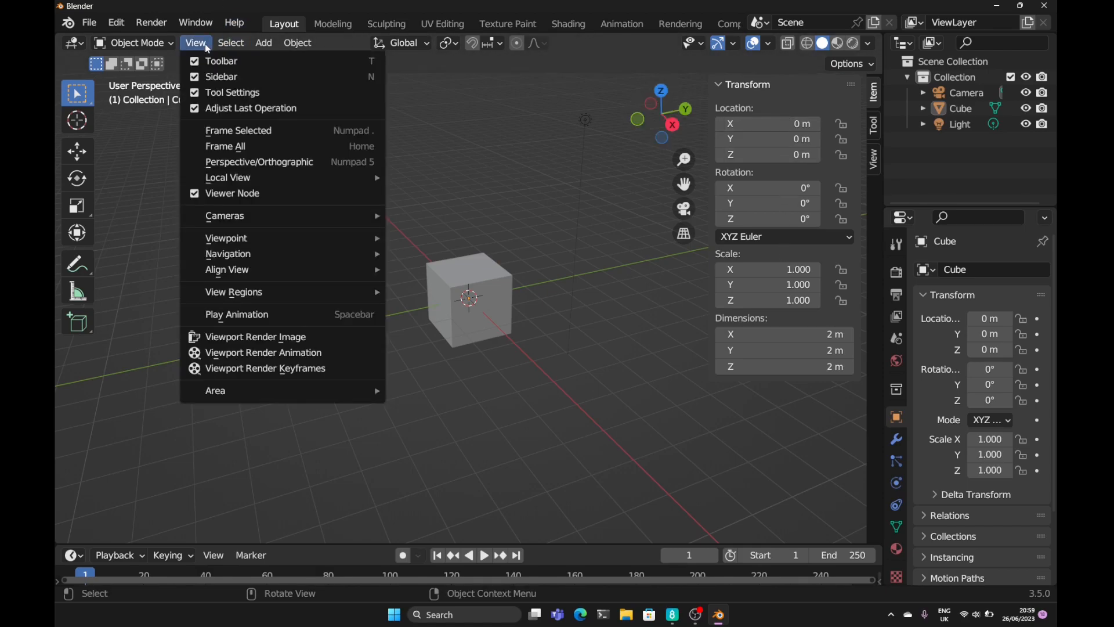
mouse_move(348, 77)
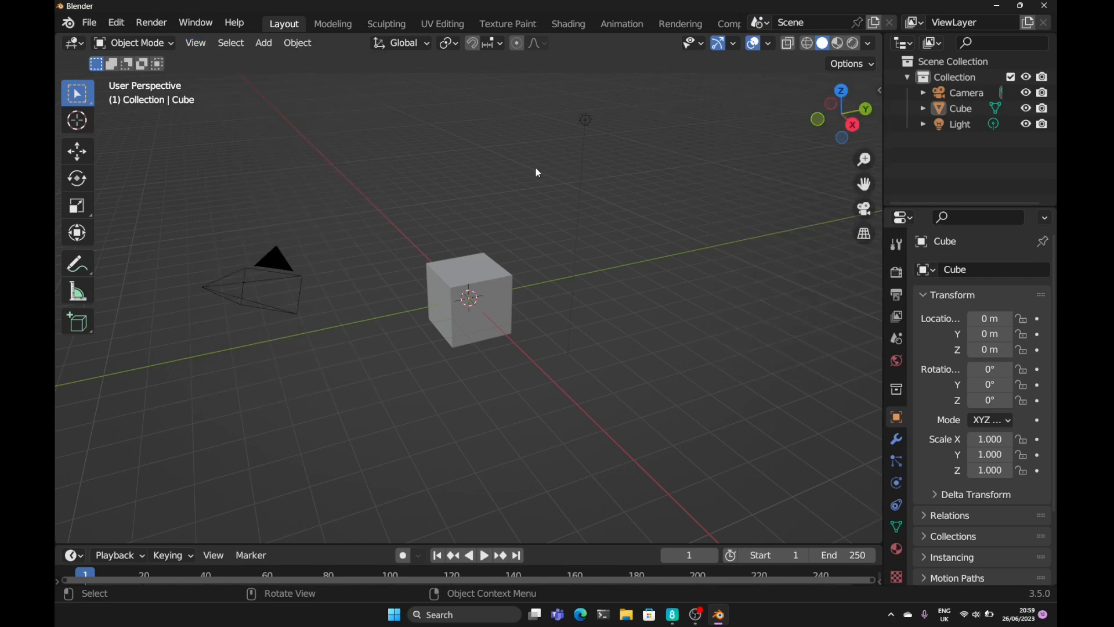
Toggle the Transform sidebar with the N key, ending with it hidden.
key("n")
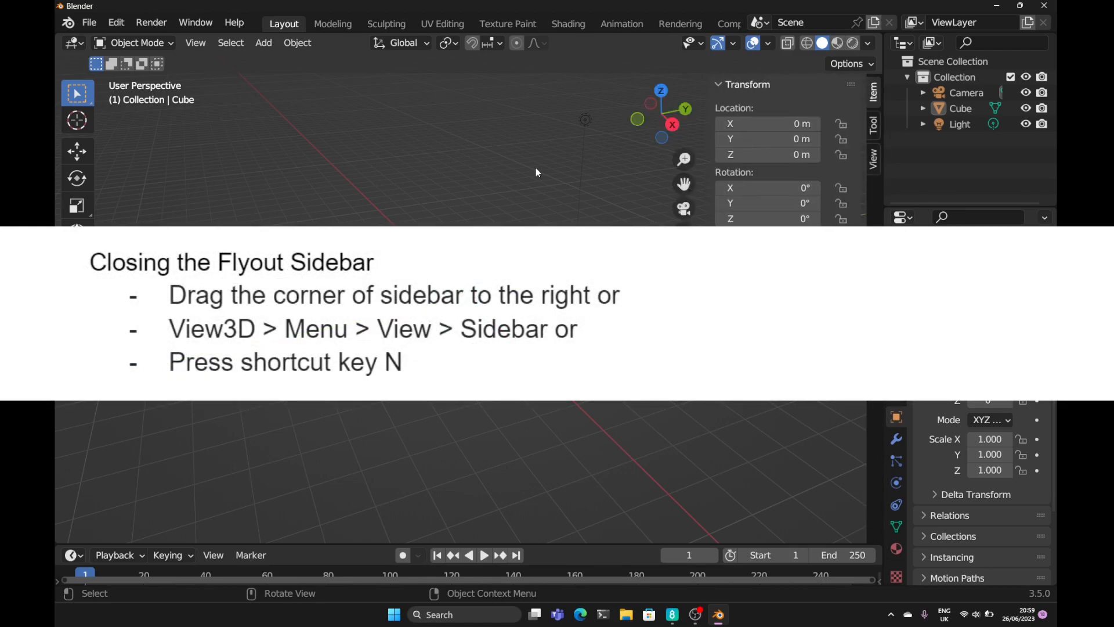
key("n")
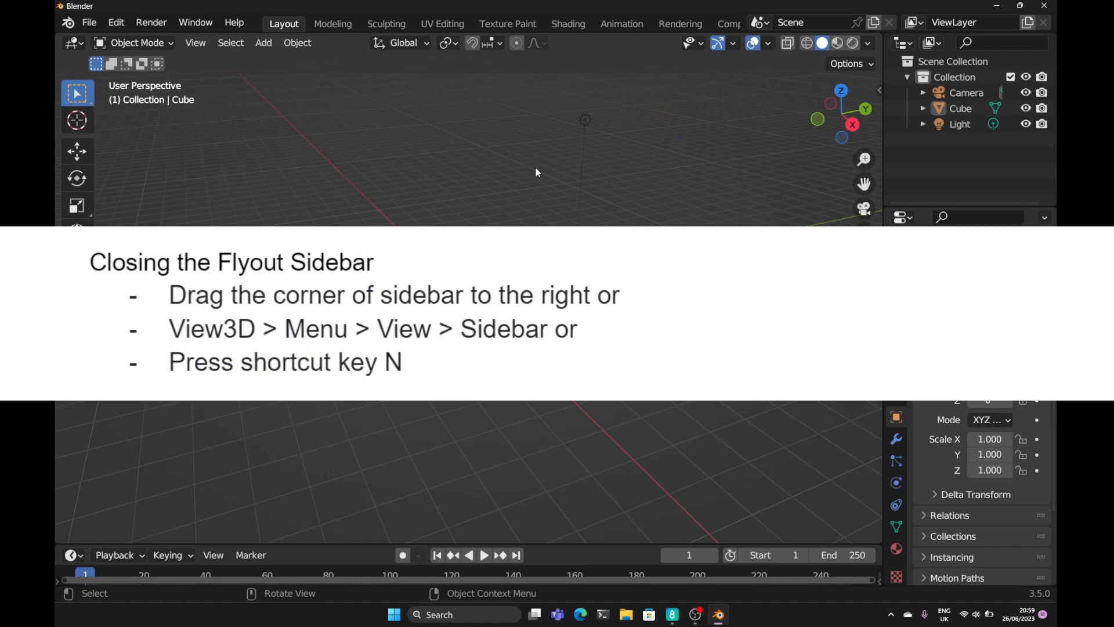